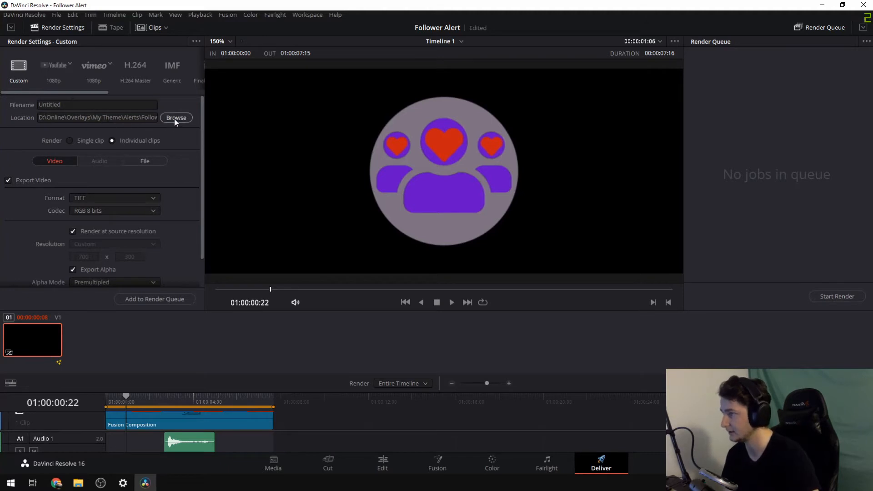
Step: Browse to Desktop > Follower Alert > Images and select it as the render destination
left_click(176, 117)
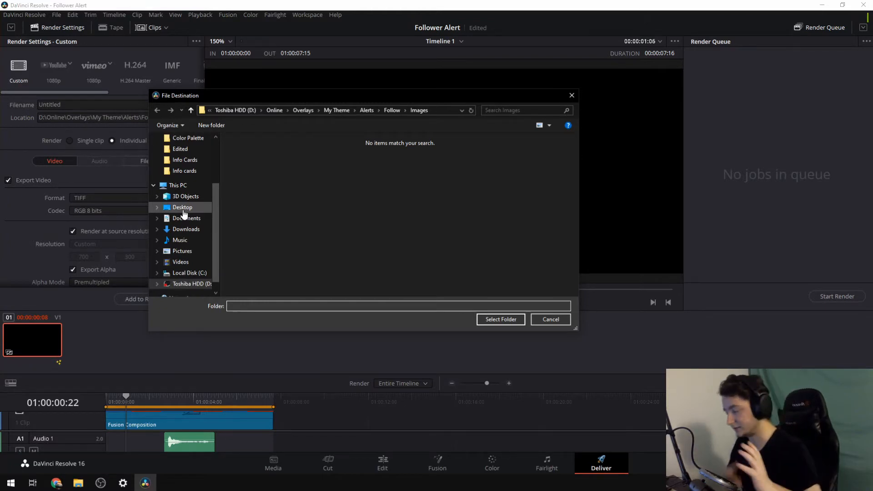
left_click(182, 207)
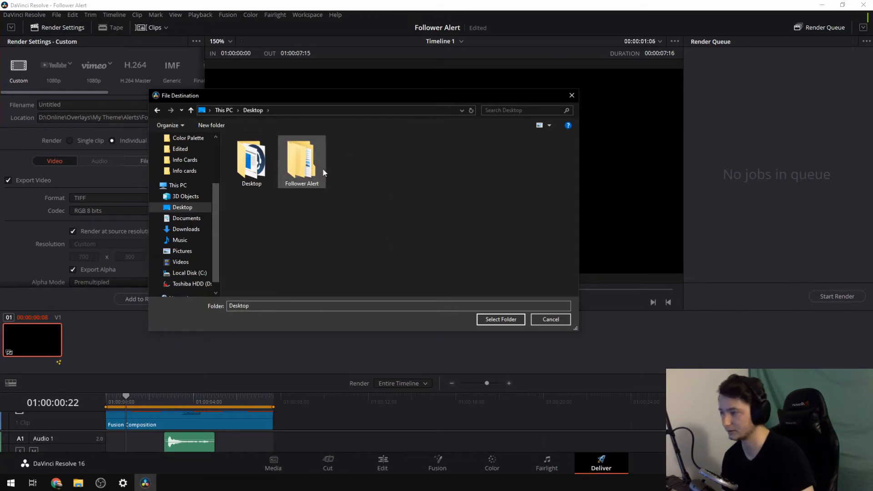
left_click(301, 158)
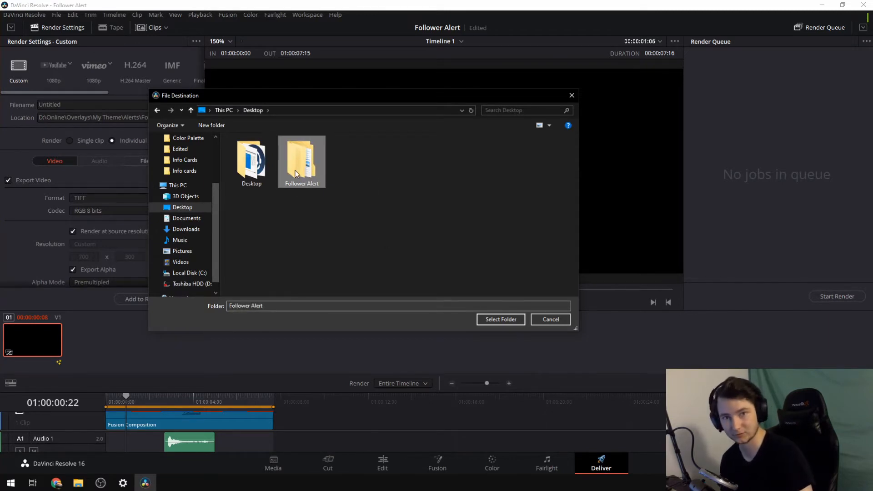
double_click(301, 158)
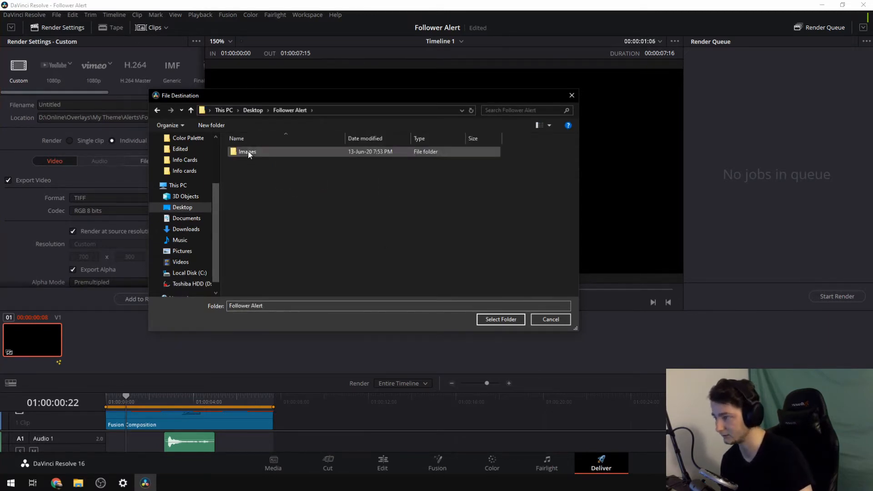
double_click(246, 152)
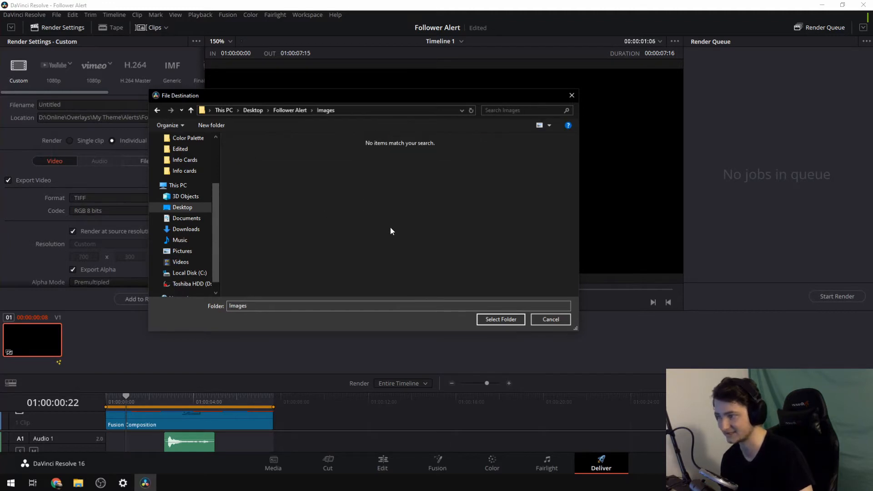
mouse_move(454, 217)
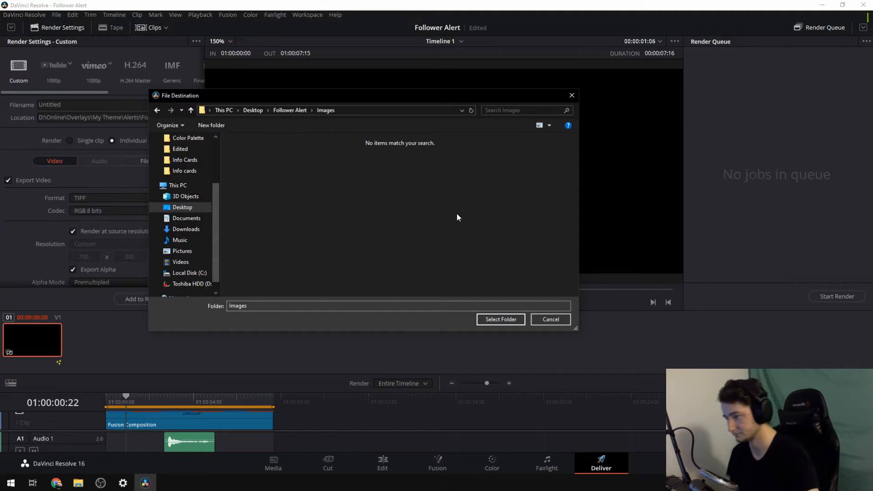
left_click(499, 319)
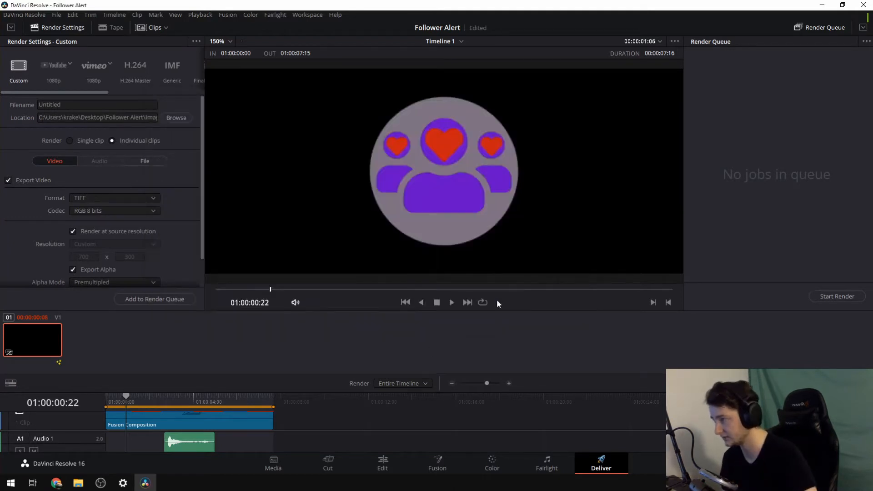
mouse_move(204, 134)
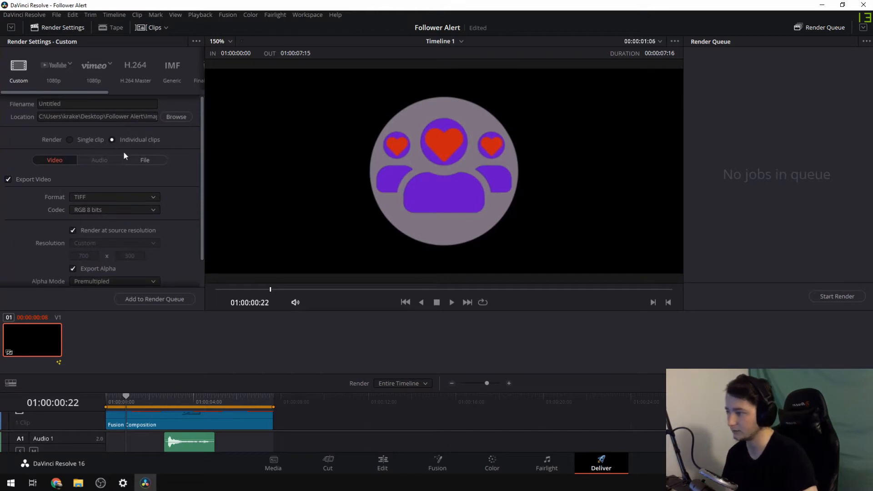
mouse_move(139, 139)
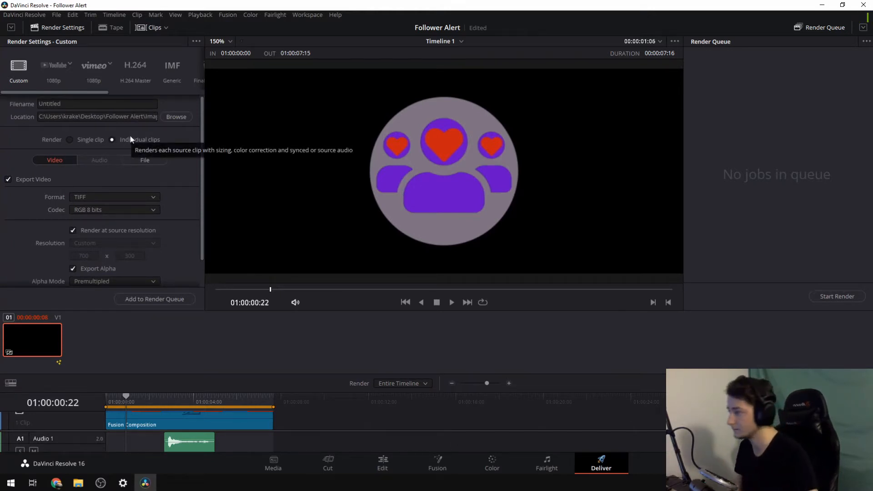
mouse_move(319, 226)
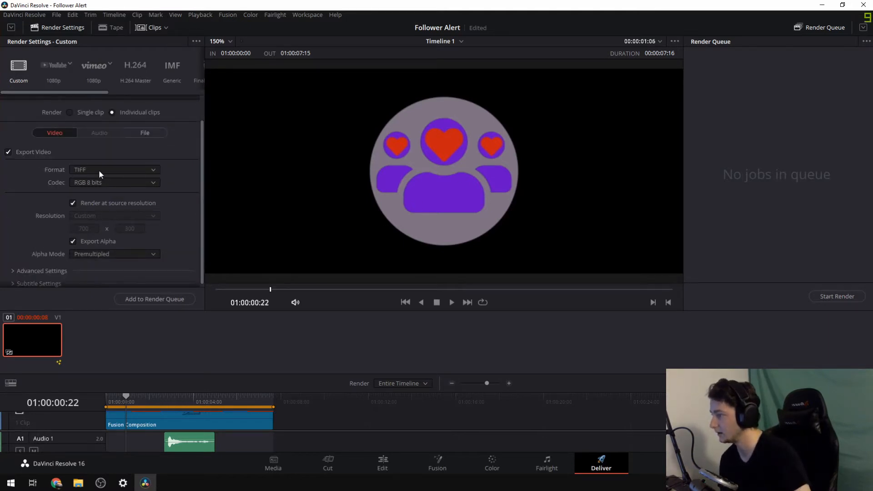
left_click(114, 170)
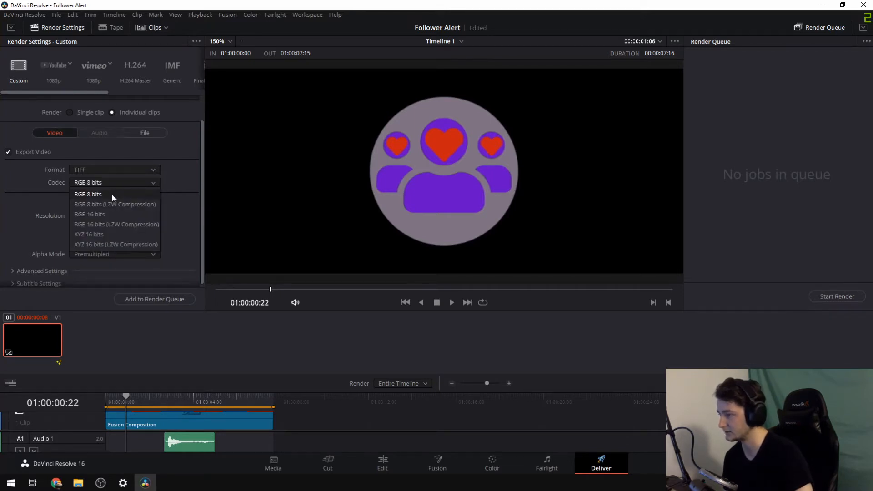
mouse_move(116, 200)
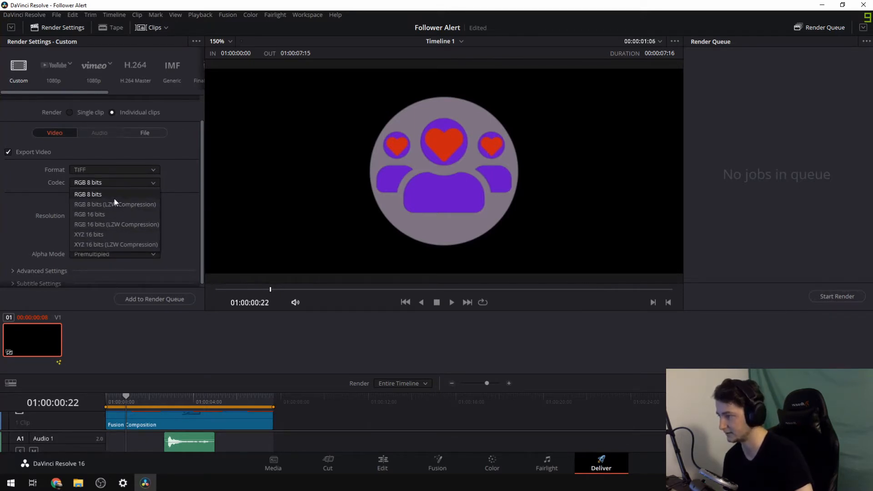
mouse_move(126, 205)
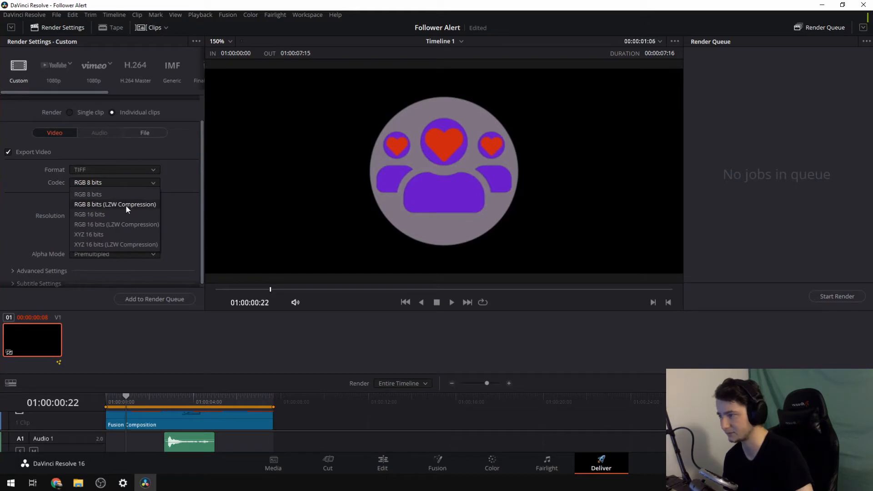
left_click(88, 194)
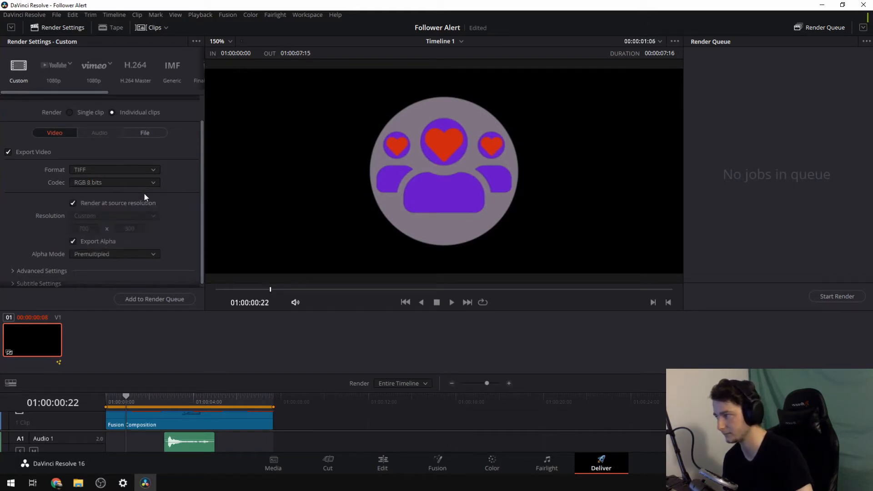
mouse_move(302, 239)
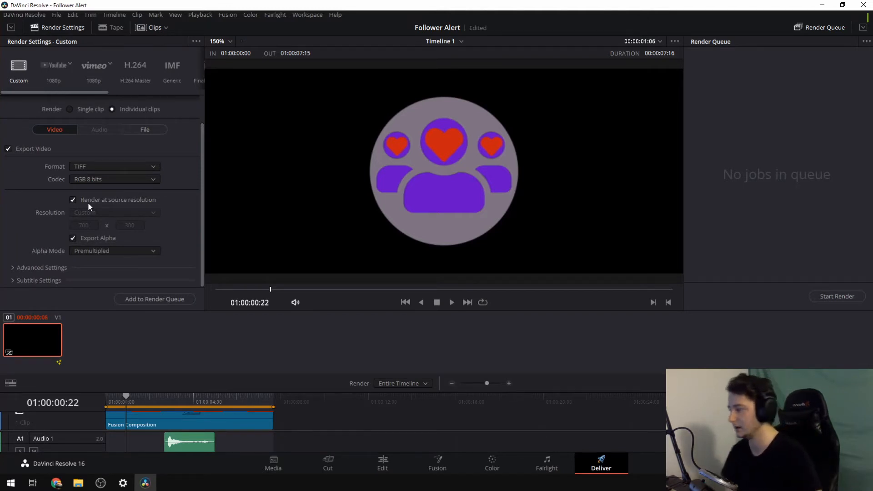
mouse_move(87, 234)
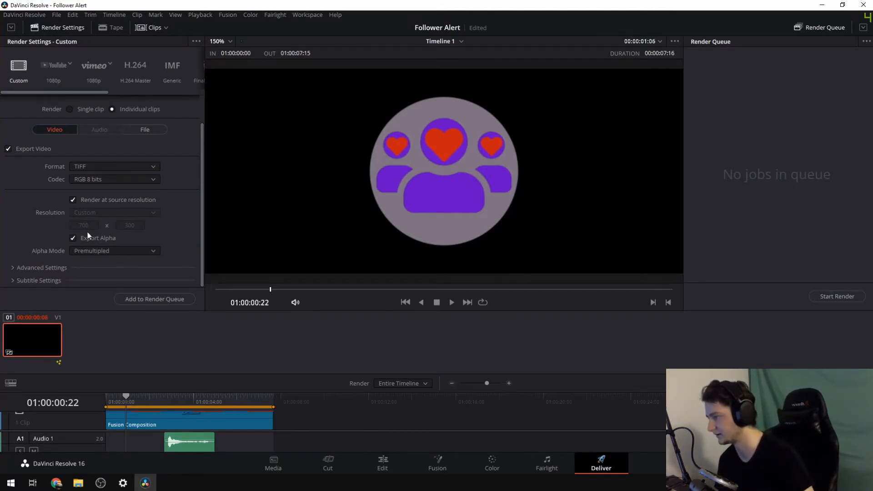
left_click(114, 250)
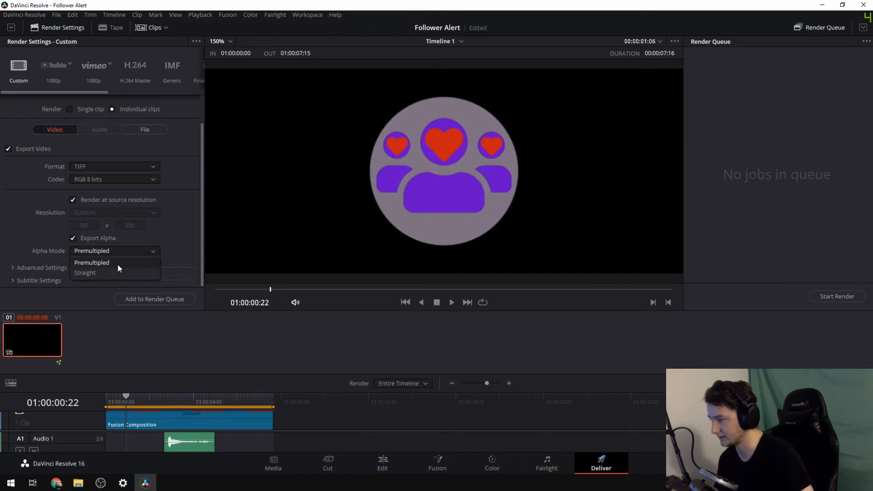
left_click(91, 262)
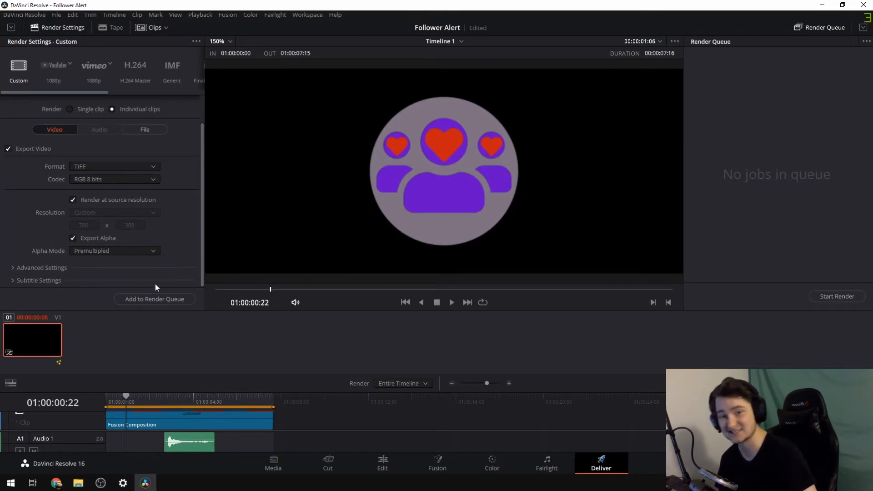
mouse_move(141, 287)
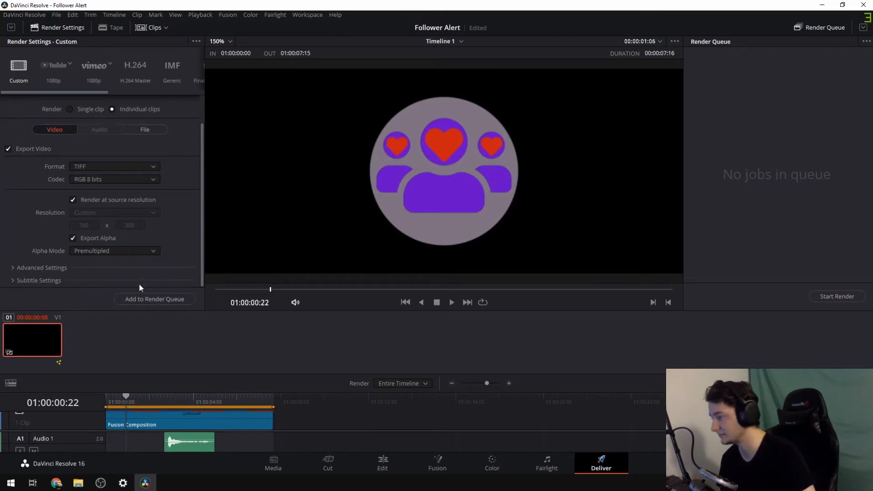
mouse_move(154, 299)
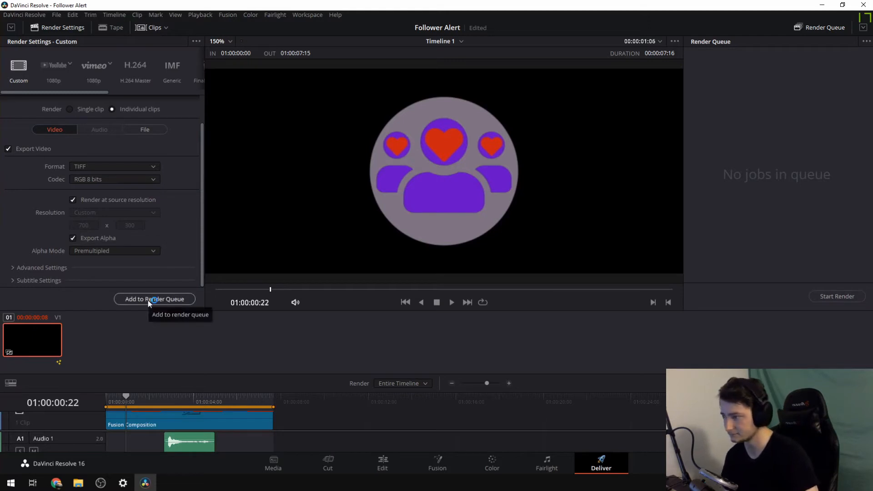
Step: Queue the TIFF render job for Follower Alert Timeline 1
left_click(154, 300)
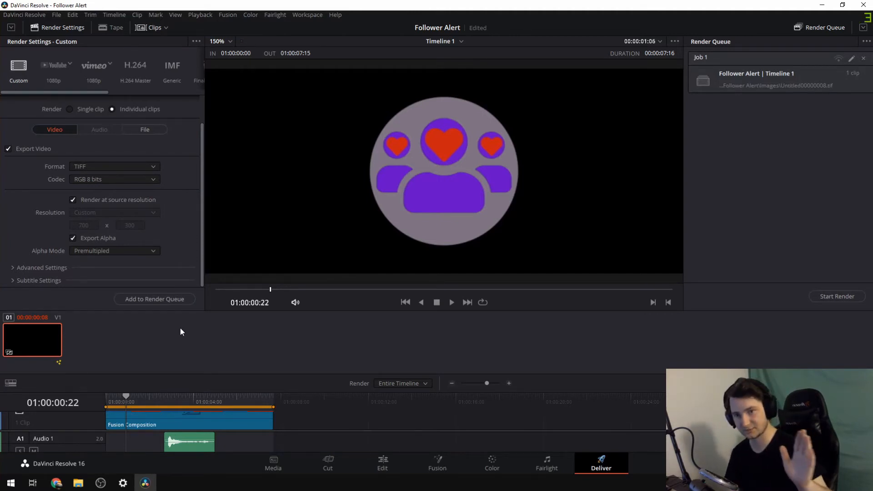
mouse_move(65, 97)
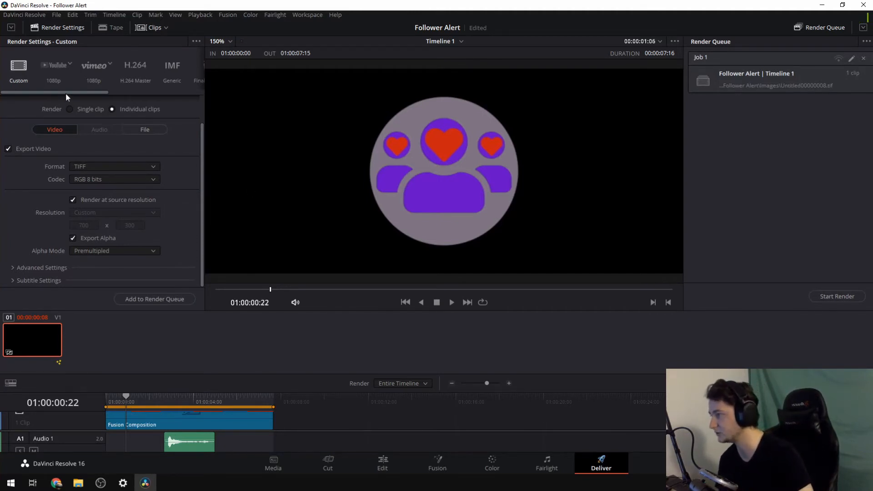
Step: In the Audio Only preset, set the audio format to Wave and keep 16-bit depth
left_click(185, 66)
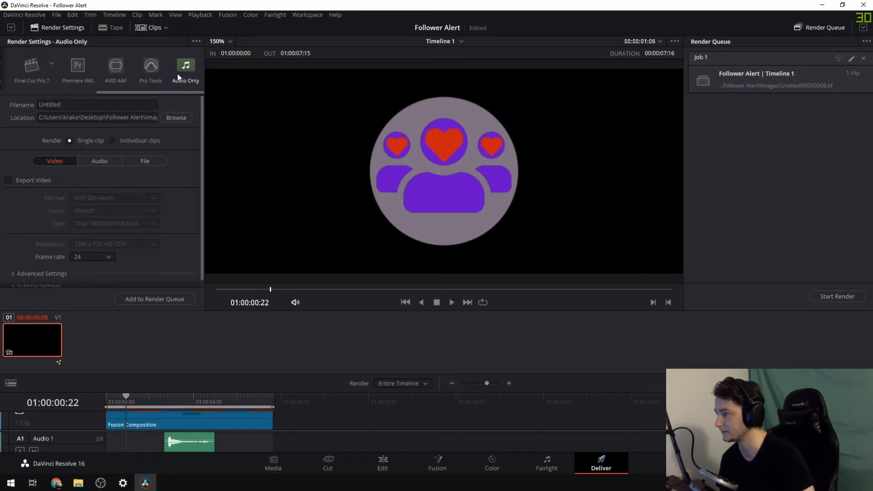
left_click(99, 161)
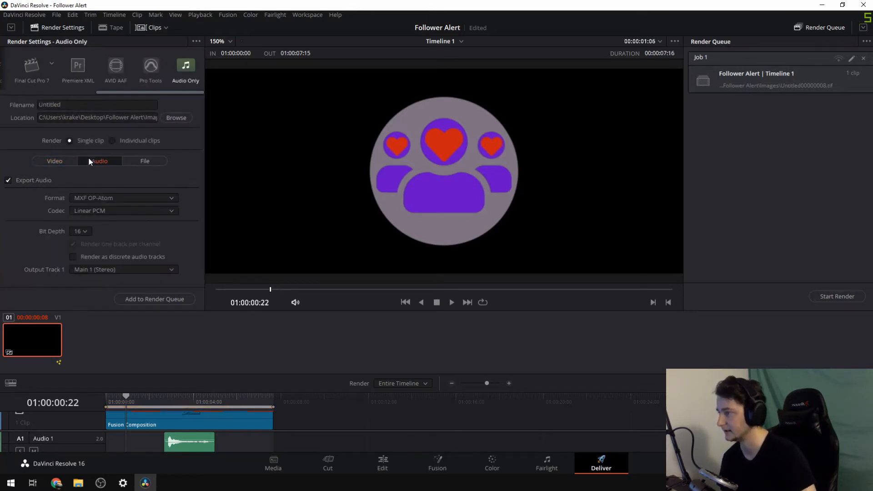
mouse_move(178, 147)
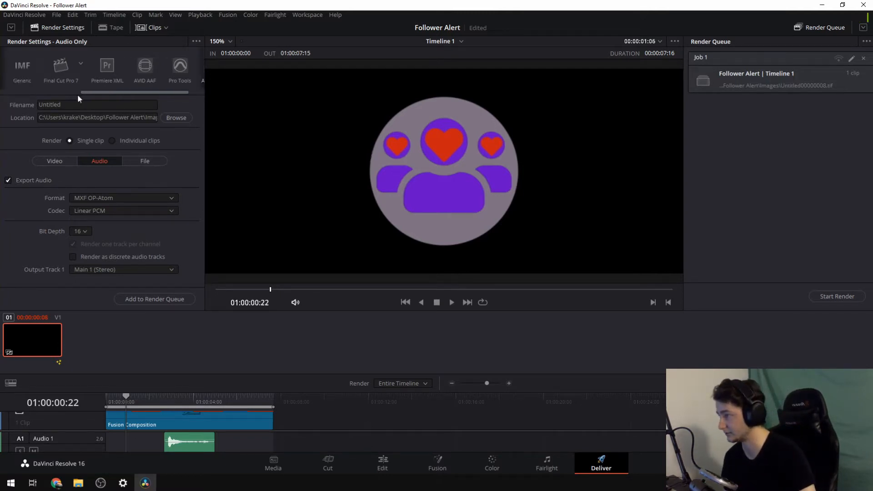
left_click(185, 66)
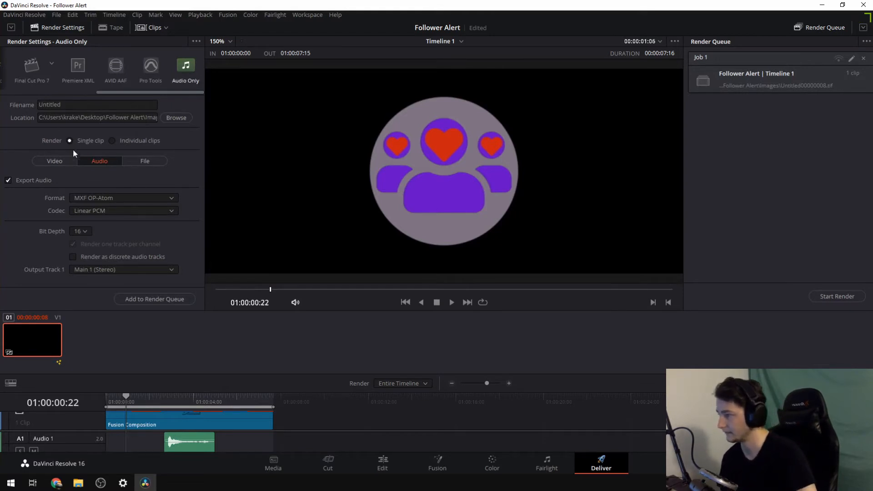
mouse_move(103, 162)
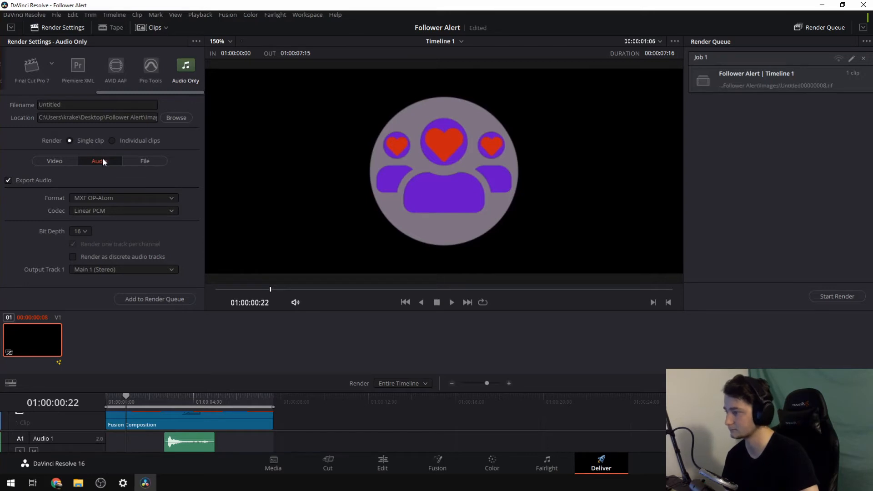
left_click(123, 197)
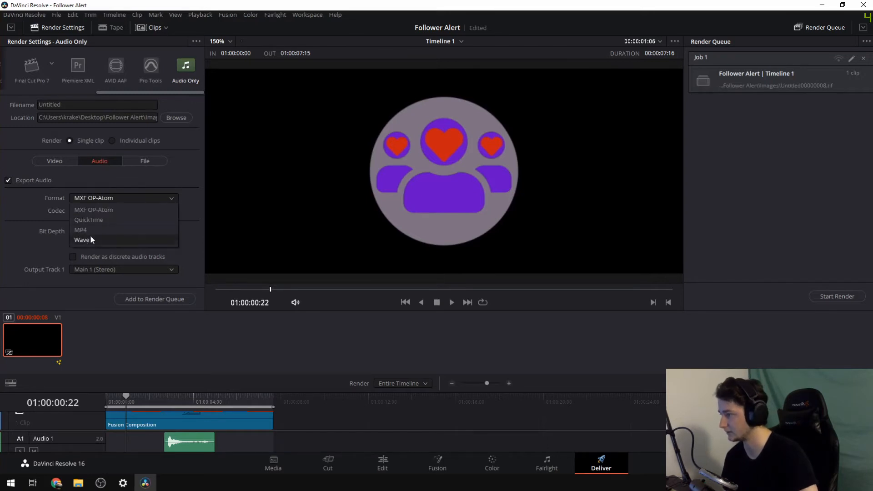
left_click(82, 239)
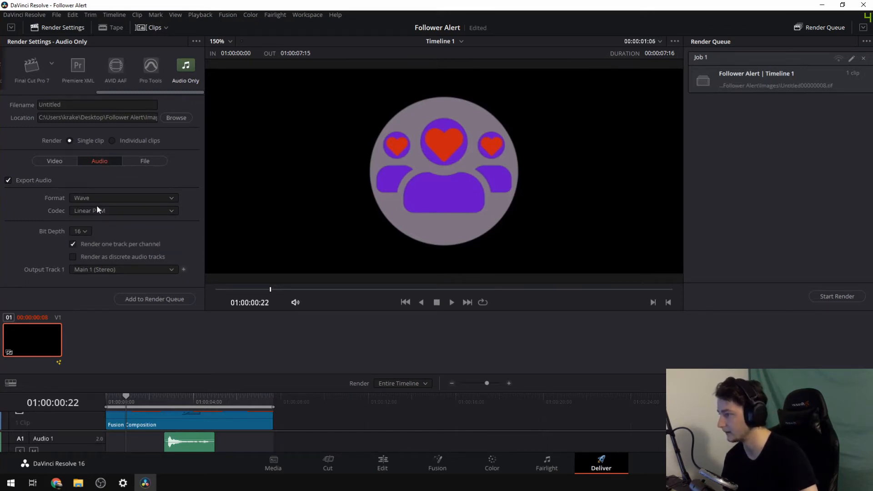
left_click(80, 231)
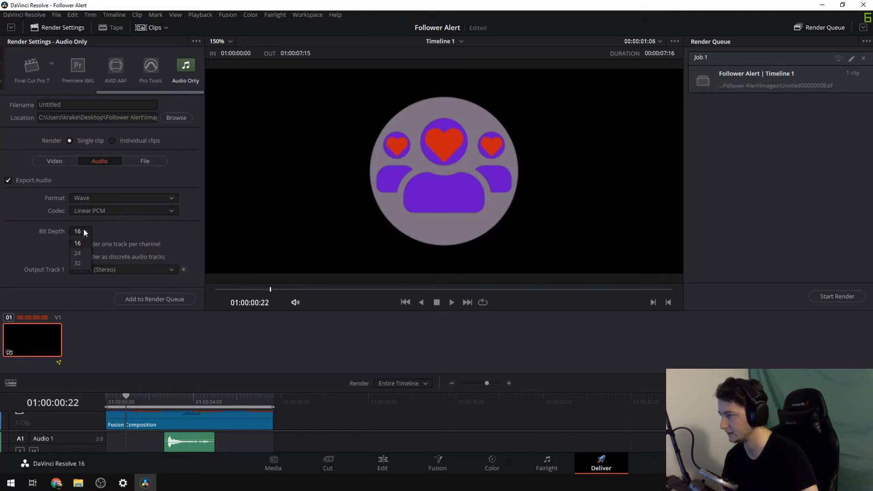
left_click(76, 244)
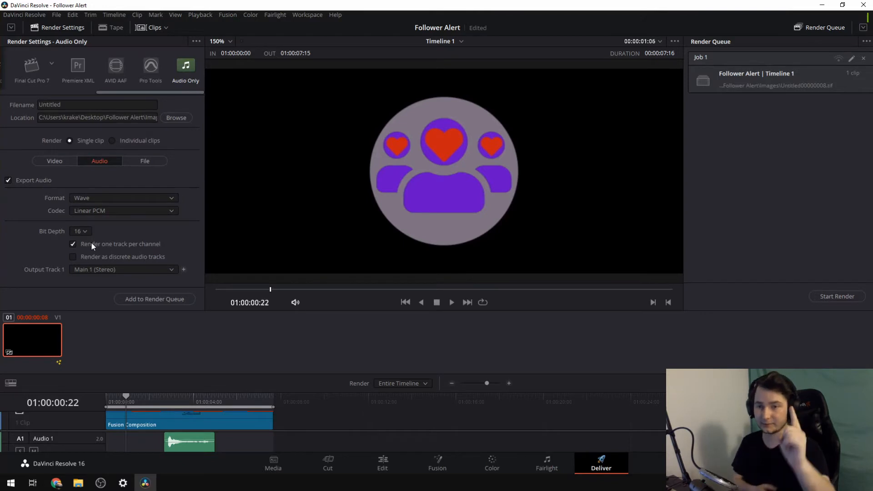
mouse_move(139, 248)
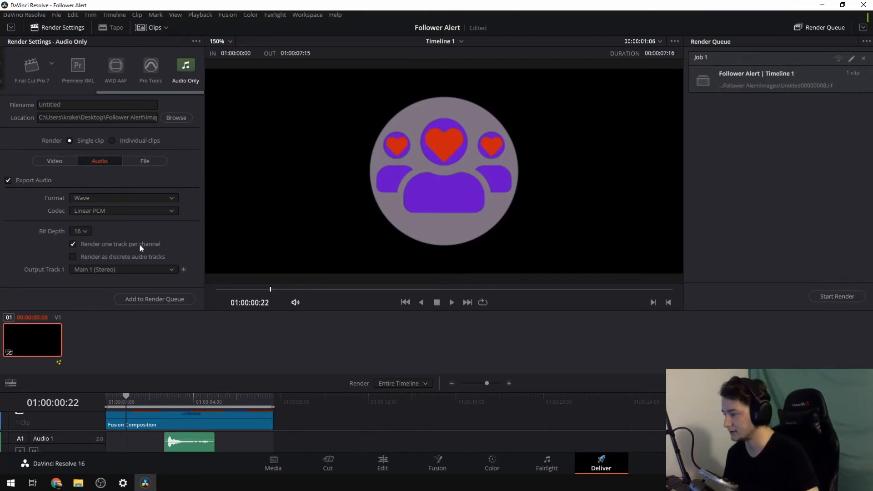
Step: Turn off 'Render one track per channel' for the Wave audio export
left_click(73, 243)
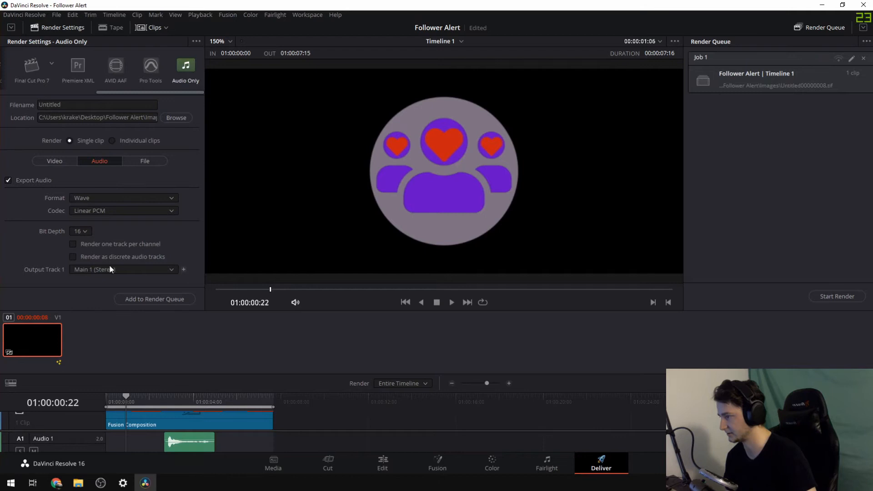
left_click(121, 270)
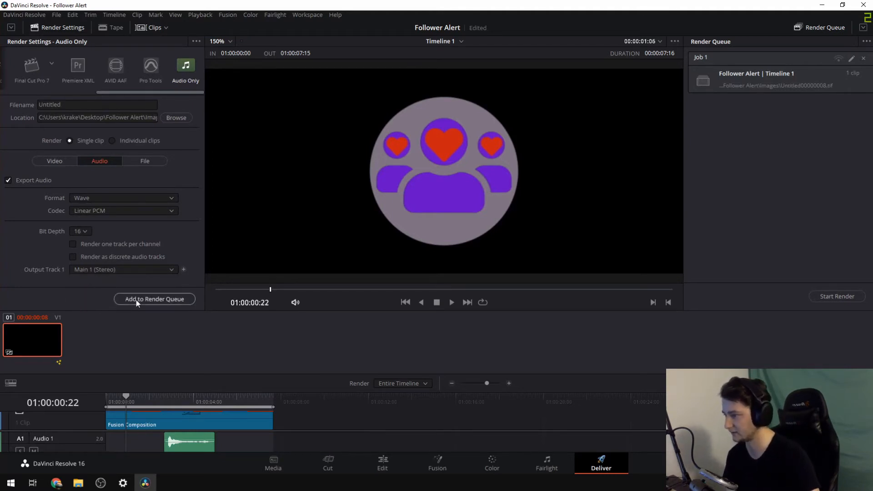
Step: Queue the audio-only job despite the resolution warning and start rendering both jobs
left_click(154, 299)
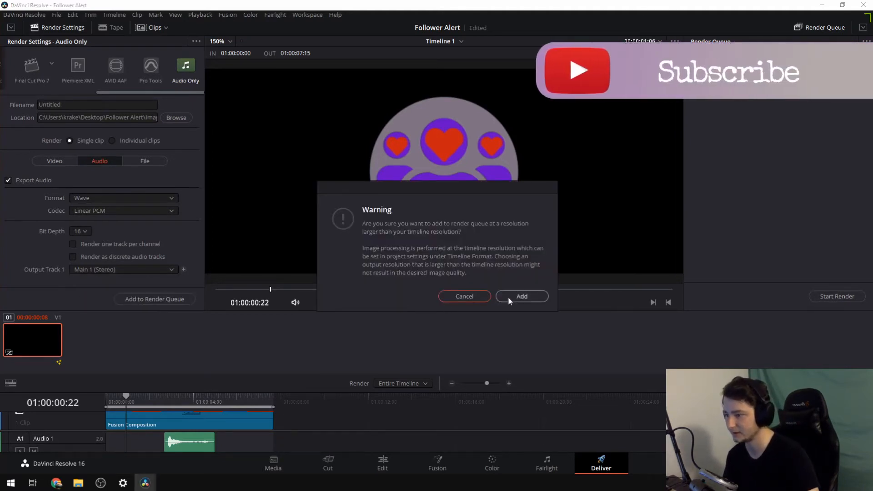
mouse_move(342, 327)
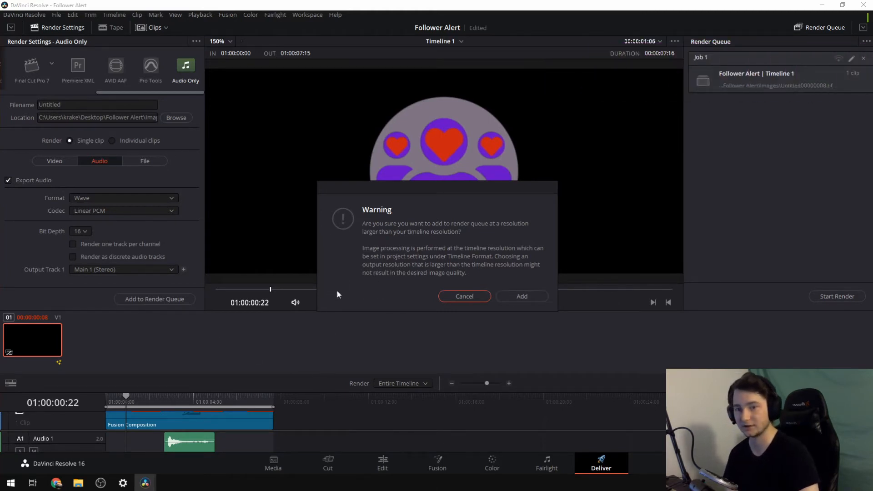
left_click(521, 296)
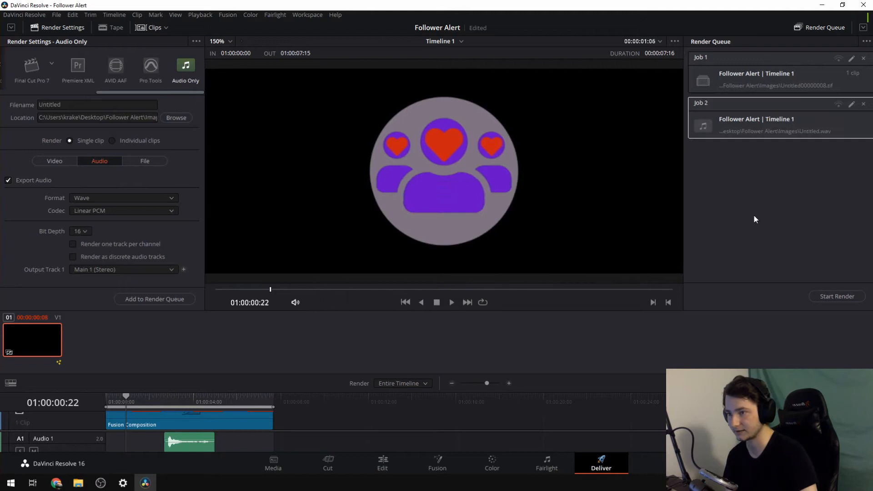
mouse_move(758, 240)
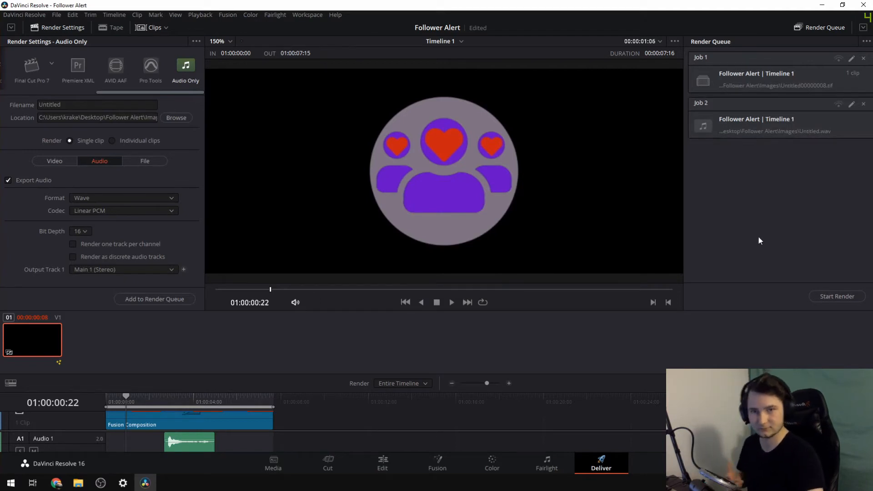
mouse_move(836, 295)
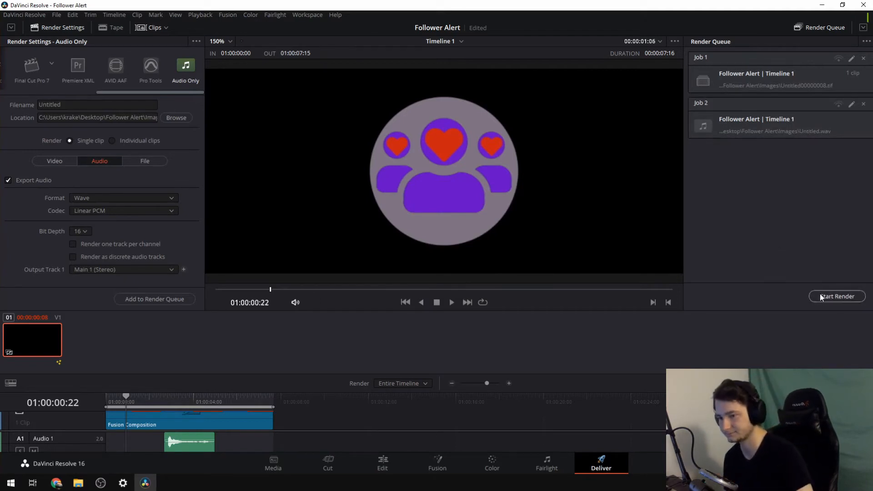
left_click(837, 295)
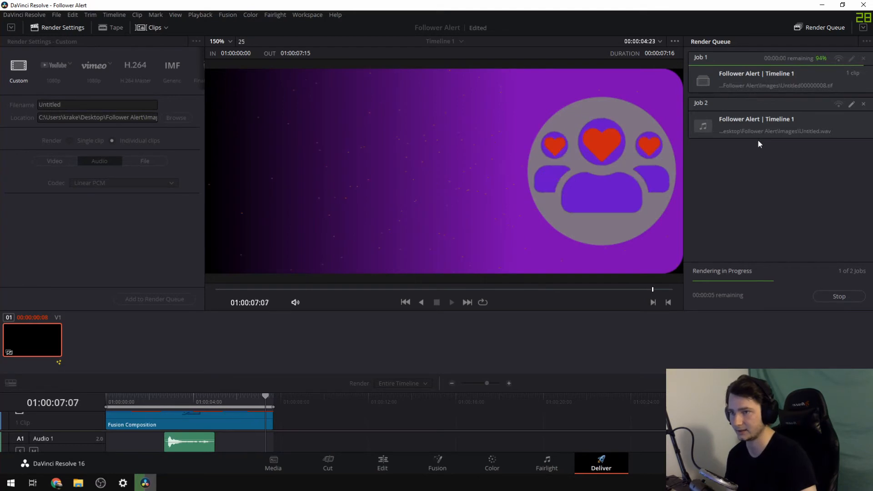
Step: Wait for both render jobs to finish, leaving TIFF frames and Untitled.wav in Images
left_click(185, 67)
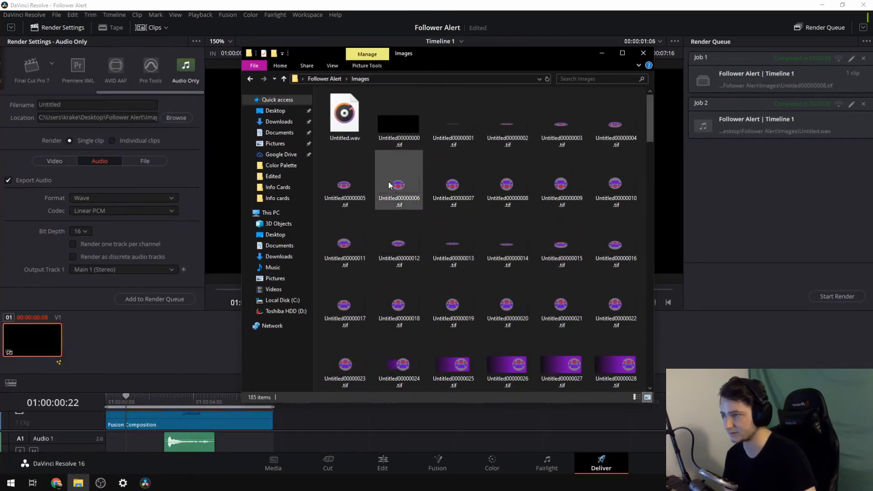
Step: Return to the Follower Alert folder and select the FramesToWebm.bat script
scroll("down", 3)
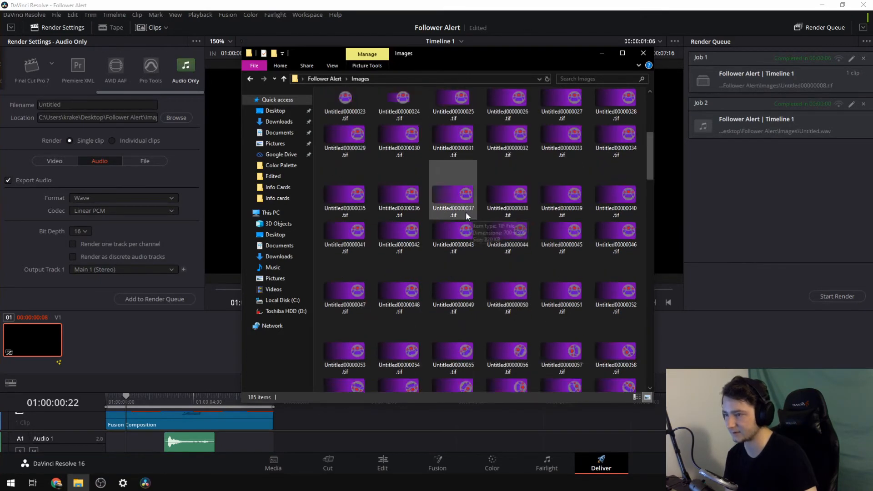
left_click(283, 79)
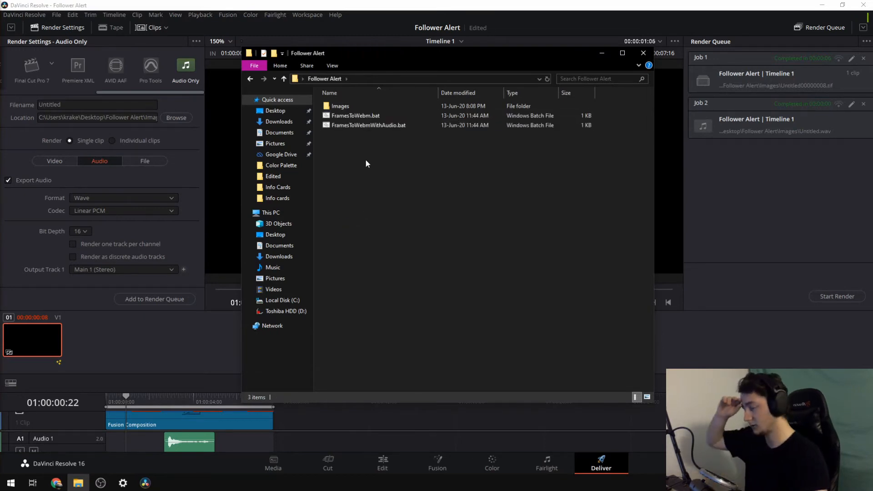
left_click(355, 115)
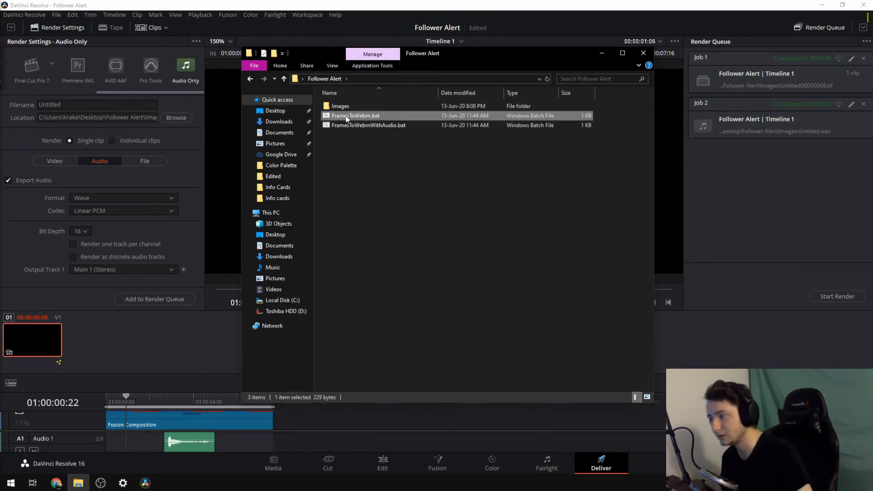
mouse_move(388, 115)
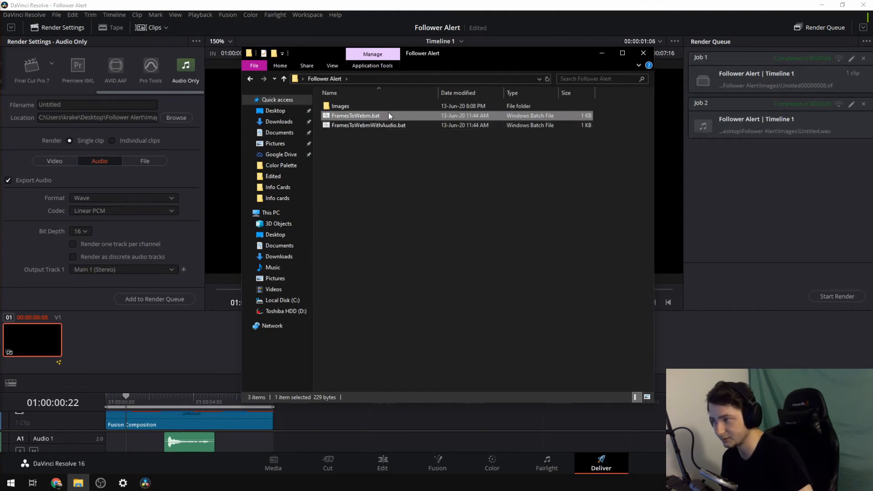
left_click(368, 125)
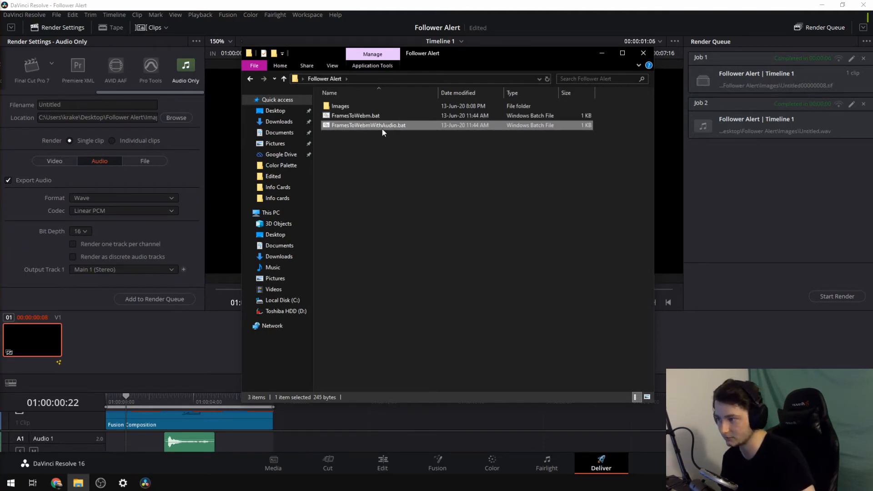
mouse_move(390, 125)
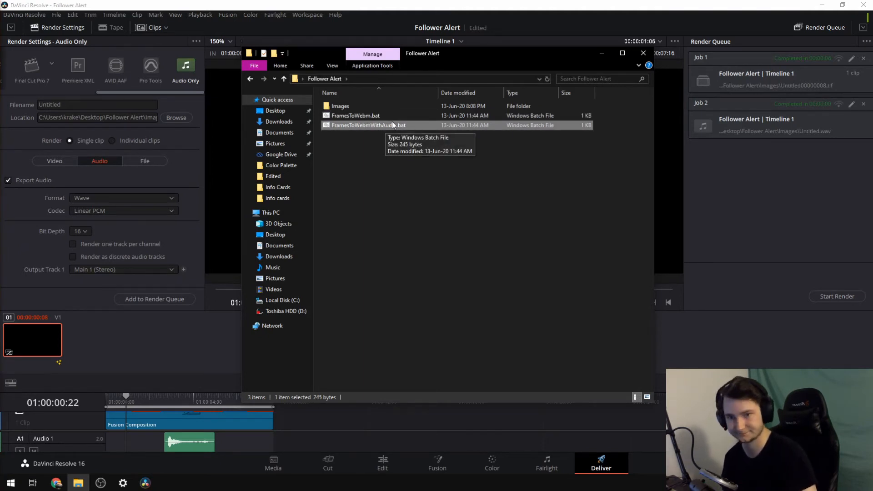
left_click(357, 115)
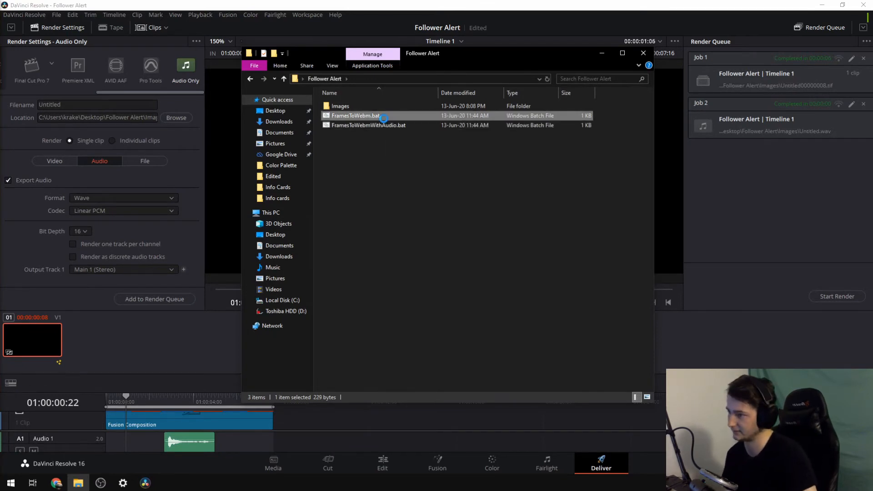
right_click(356, 115)
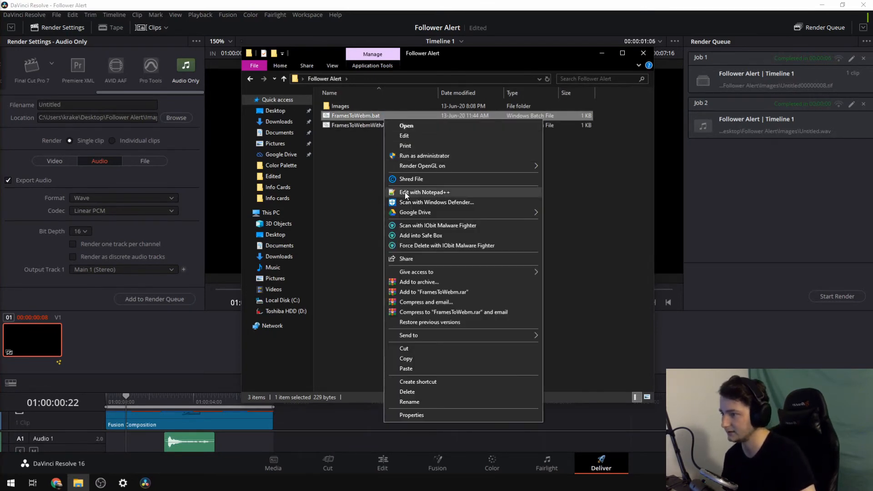
left_click(425, 192)
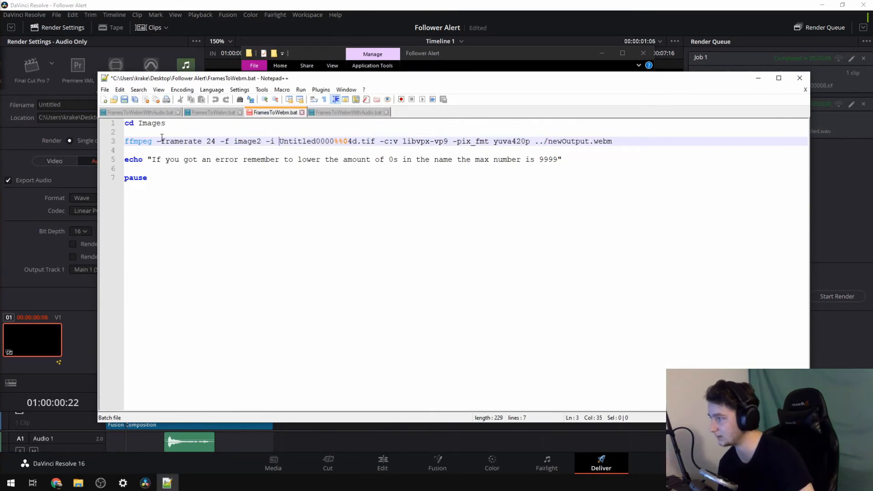
double_click(210, 141)
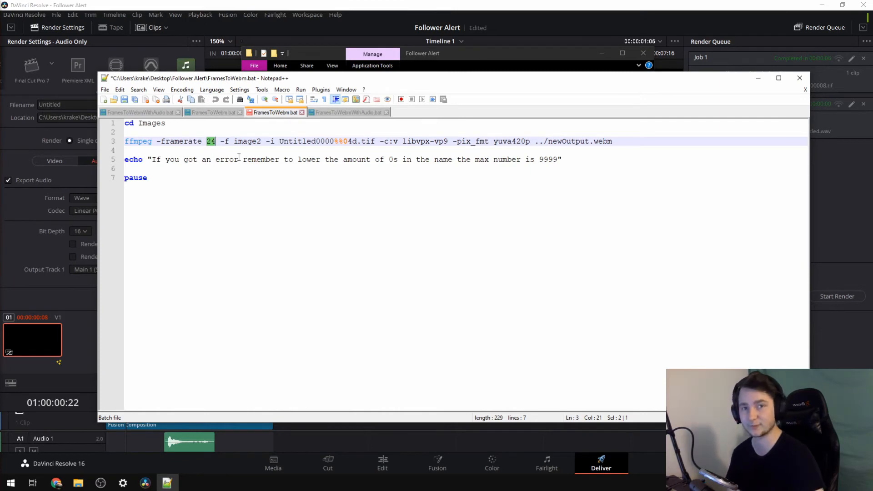
type("60")
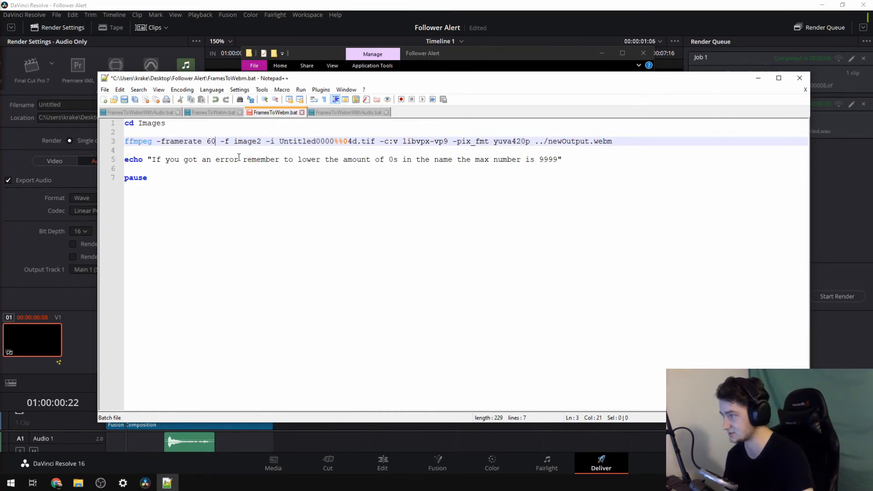
key("BackSpace")
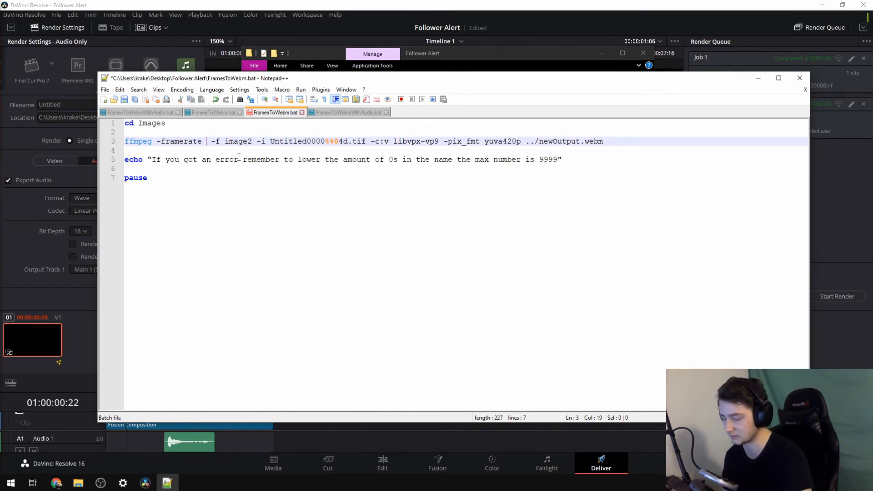
type("24")
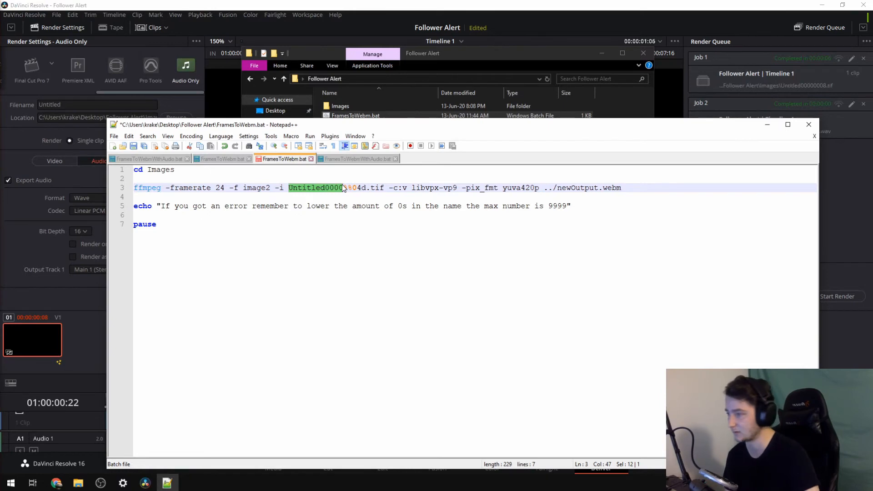
left_click(361, 187)
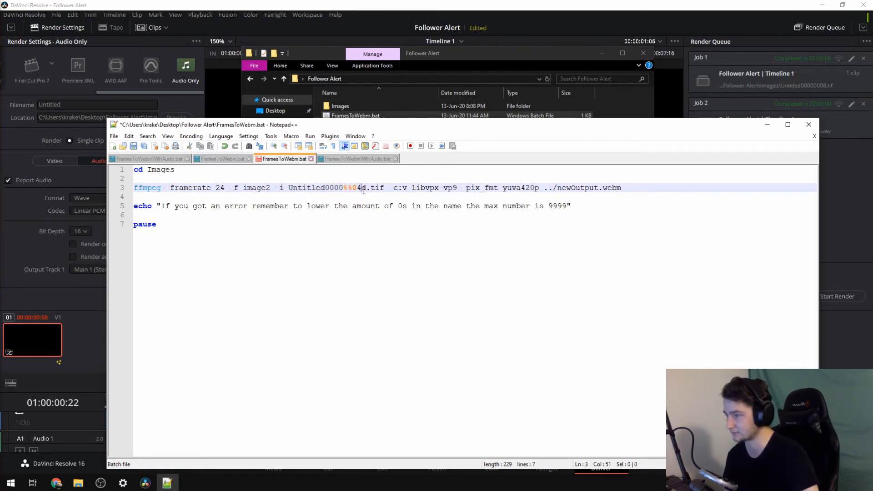
mouse_move(320, 210)
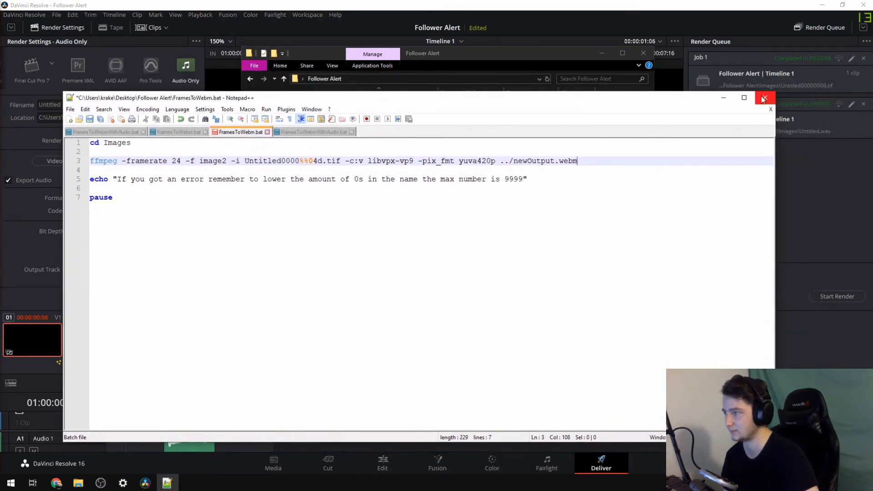
left_click(762, 98)
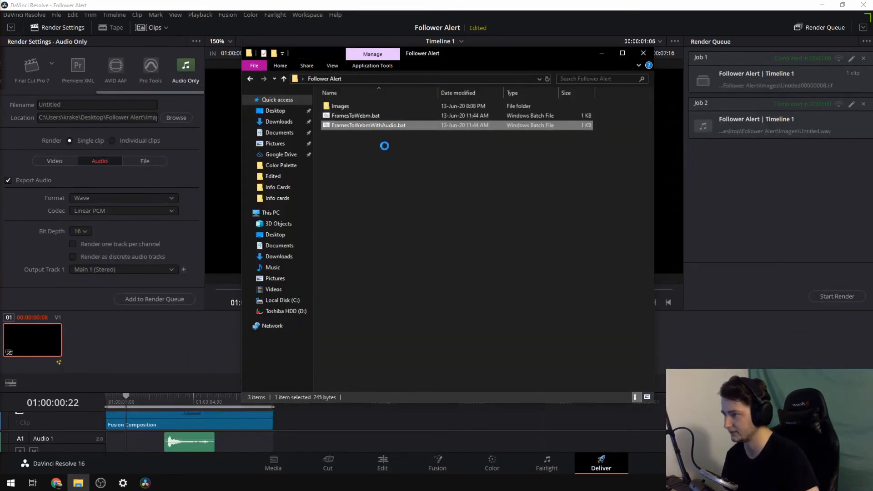
double_click(365, 124)
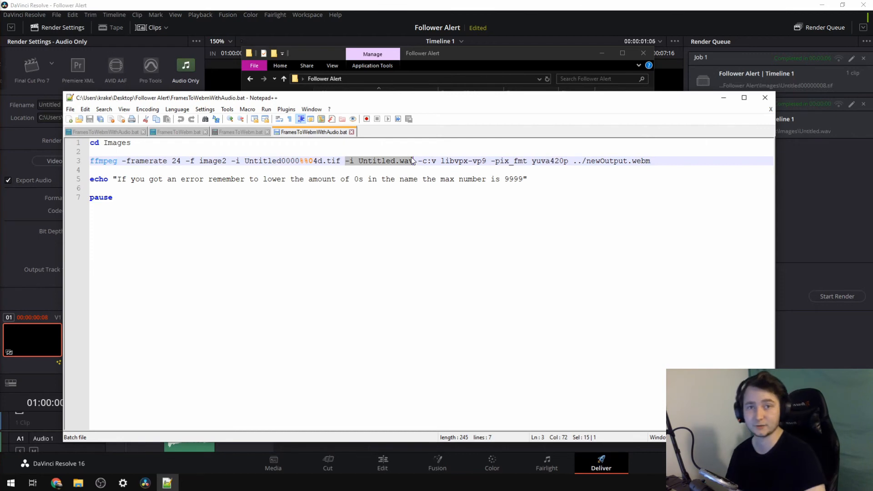
mouse_move(503, 175)
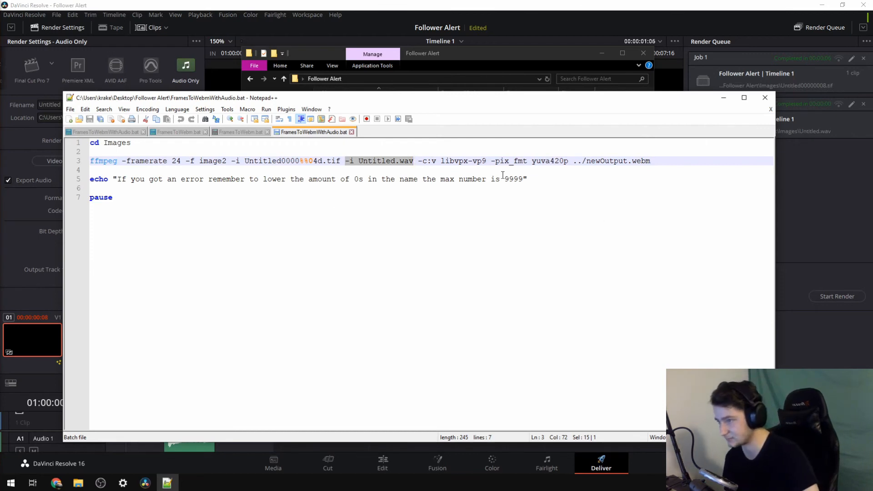
left_click(764, 97)
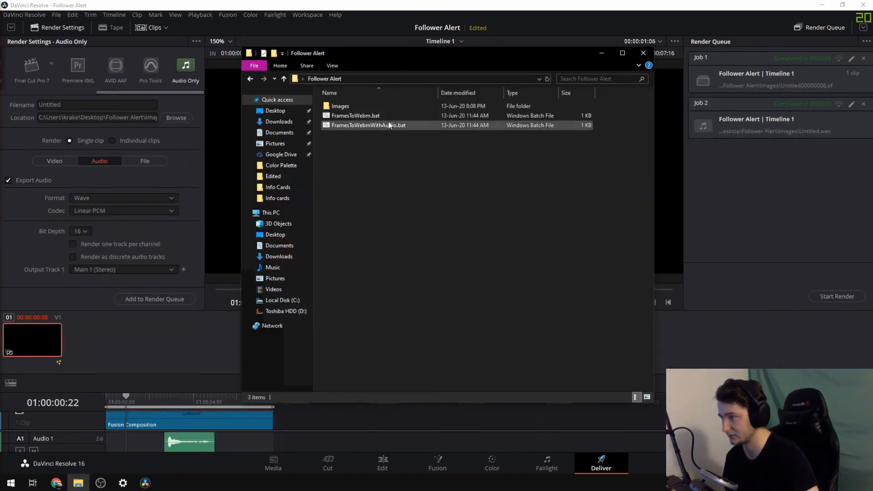
double_click(366, 124)
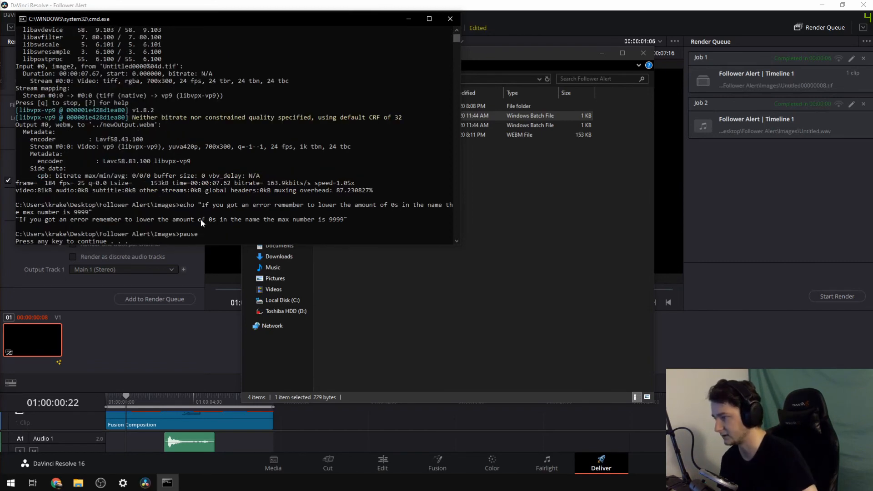
left_click(449, 19)
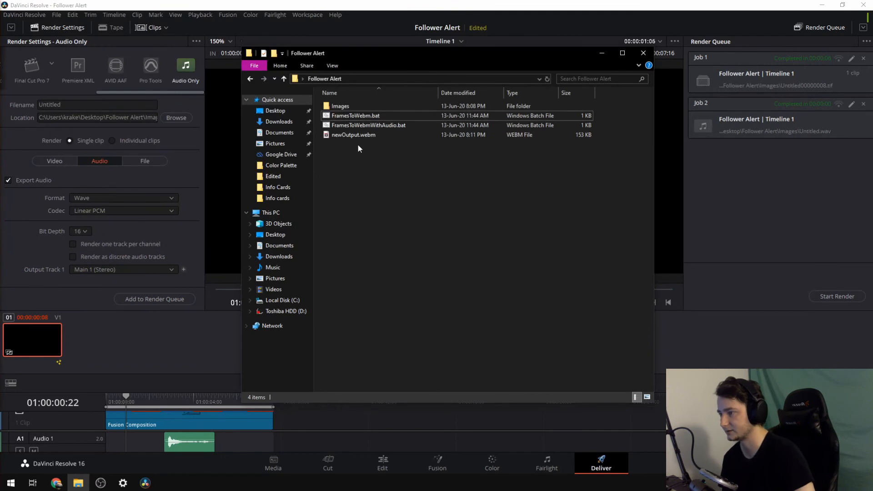
double_click(353, 135)
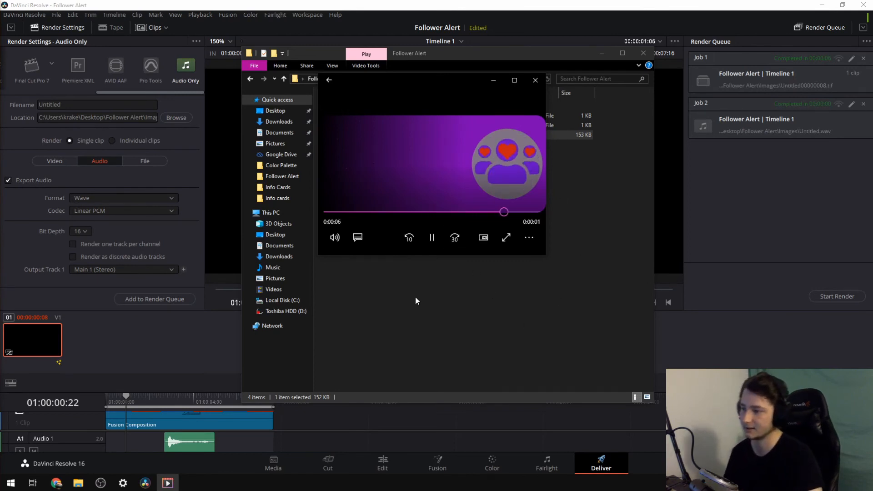
left_click(431, 237)
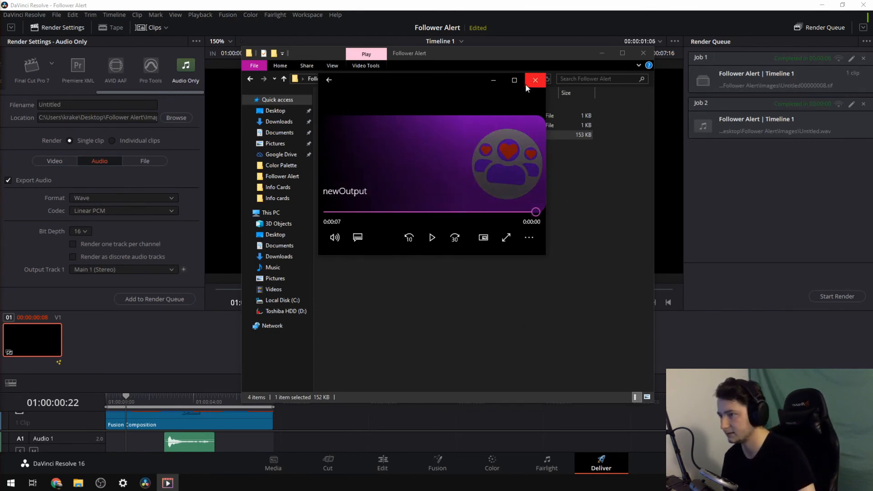
left_click(533, 80)
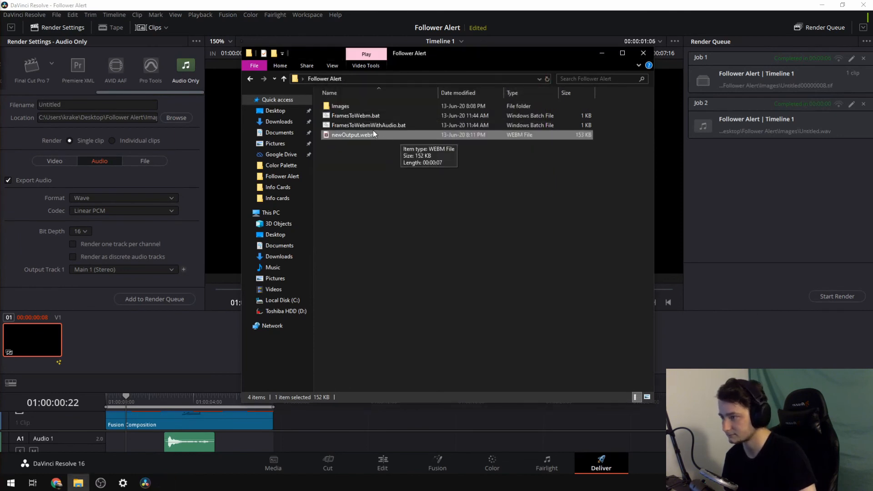
mouse_move(351, 139)
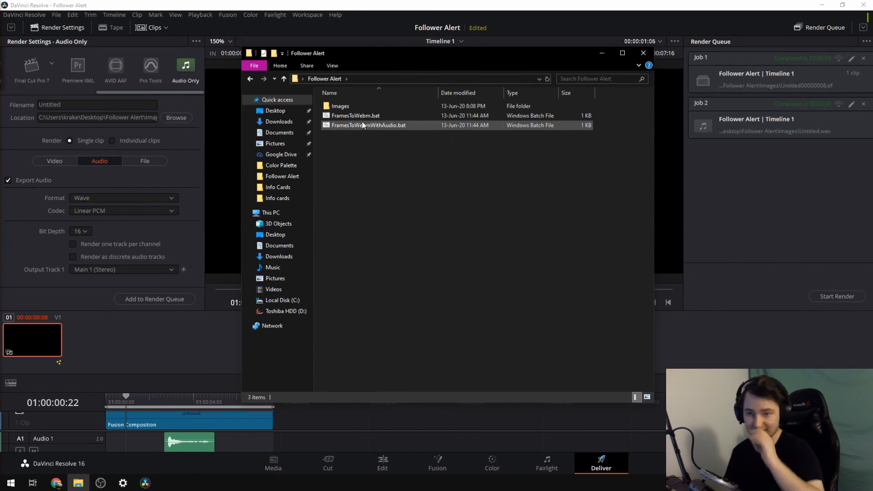
mouse_move(368, 125)
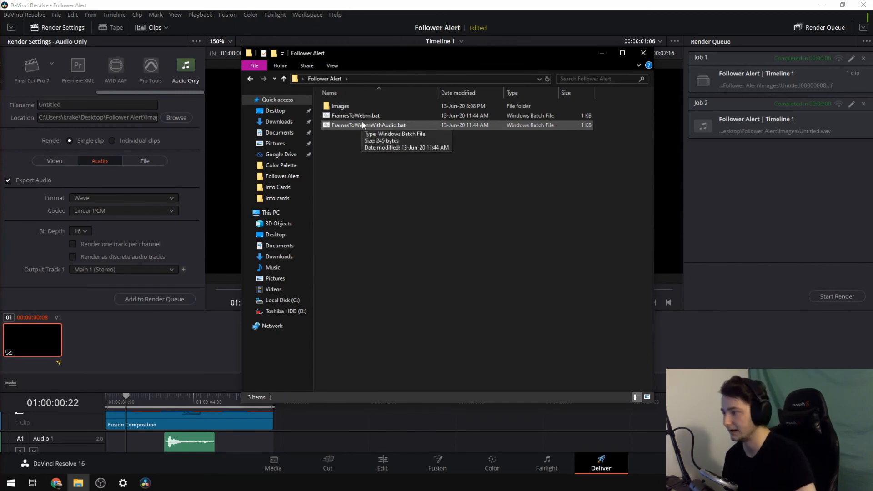
Step: Run FramesToWebmWithAudio.bat, preview the resulting 184 KB newOutput.webm, and close the player
double_click(366, 125)
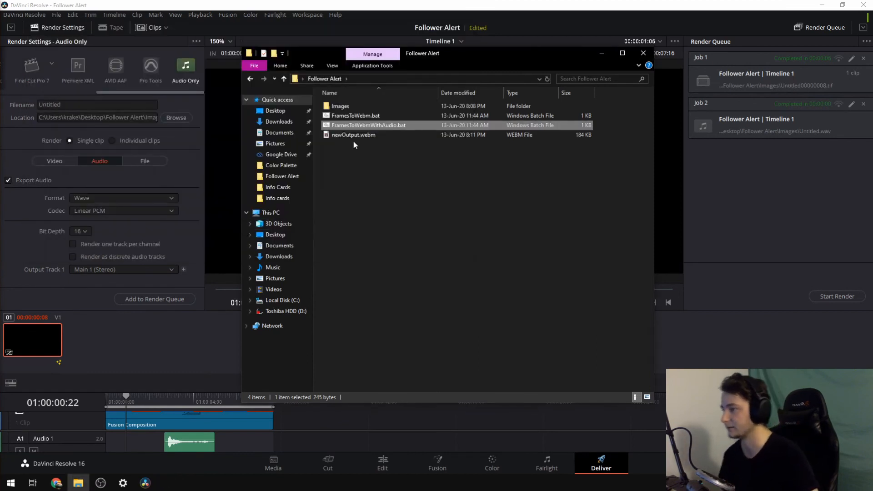
double_click(352, 135)
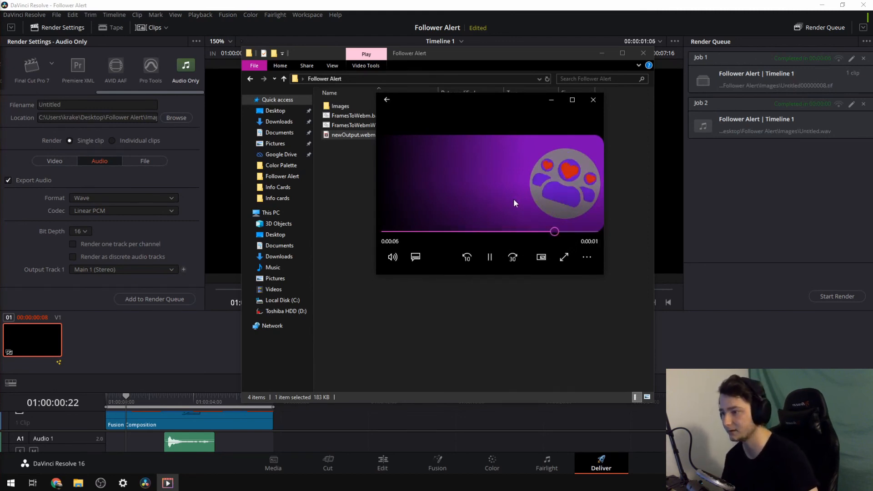
left_click(592, 100)
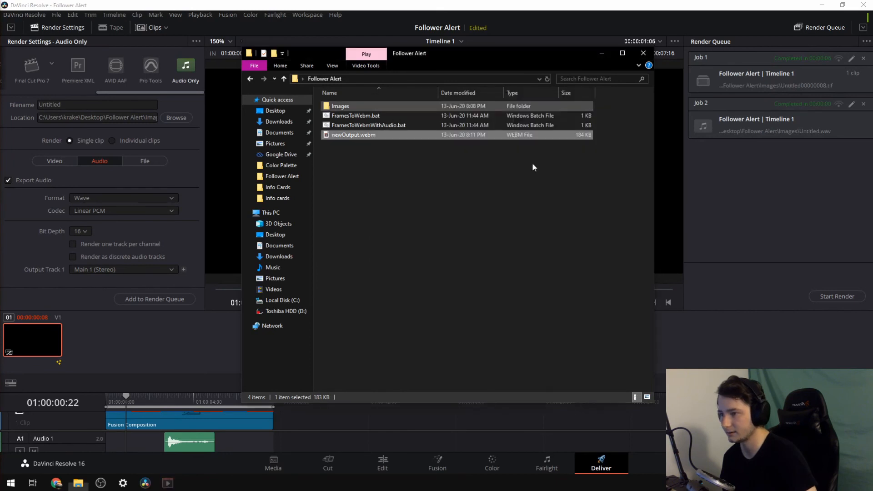